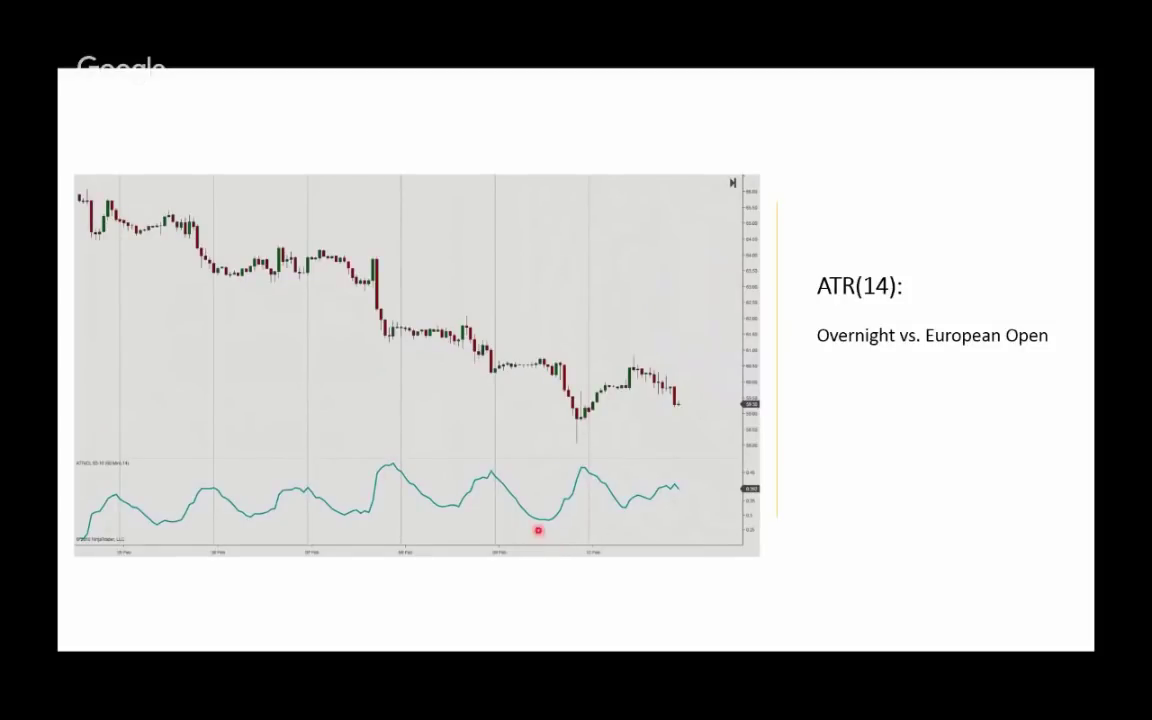
mouse_move(488, 492)
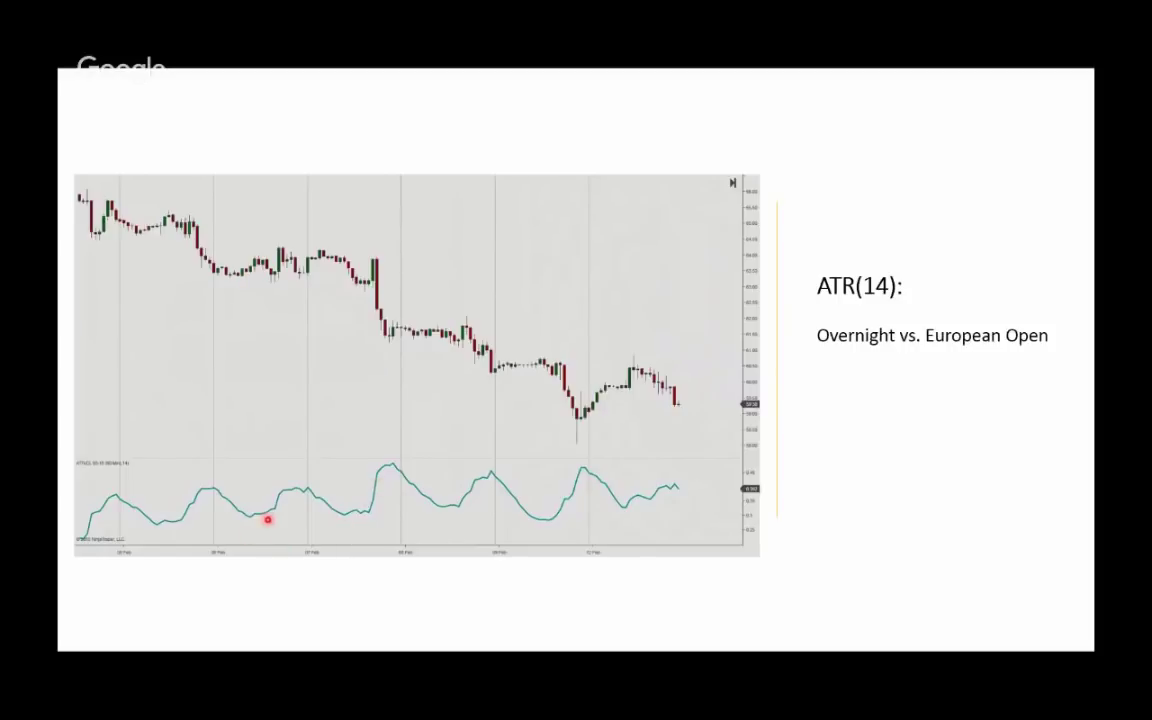
mouse_move(642, 620)
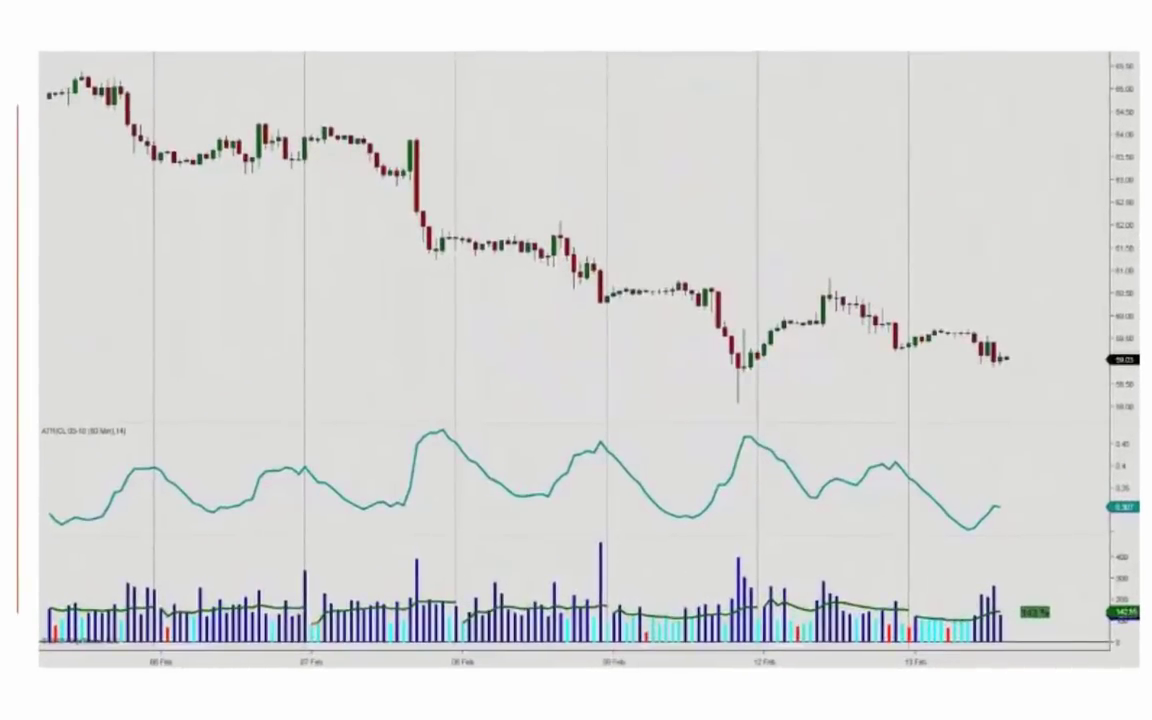
Reveal the Relative Ranges points: comparing to a specific time of day and high, low, average ranges.
left_click(688, 284)
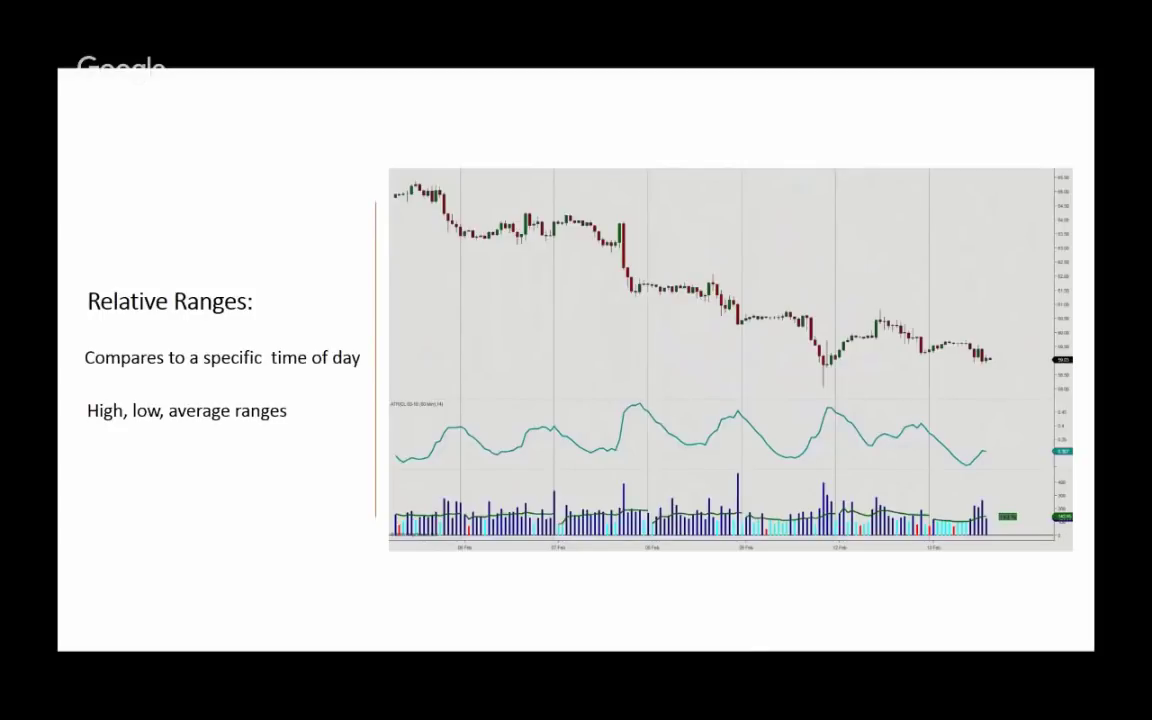
Advance to the Breakout Strategy slide noting above-average volume and range pushing price.
key("Right")
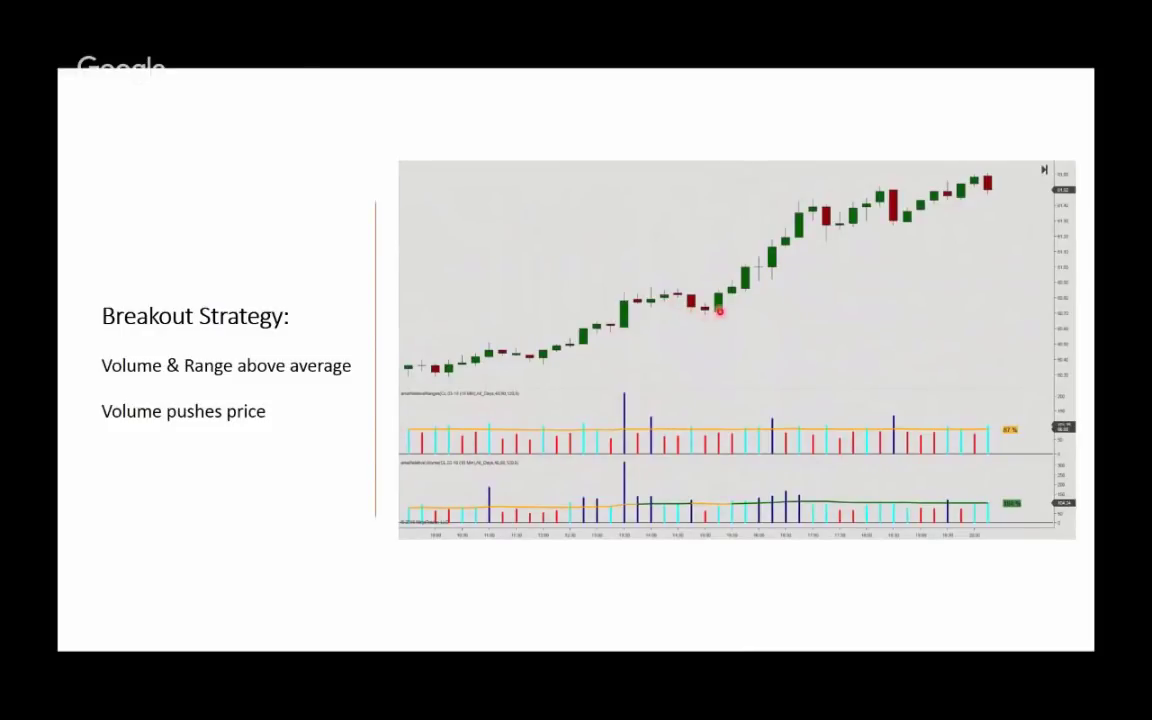
mouse_move(704, 464)
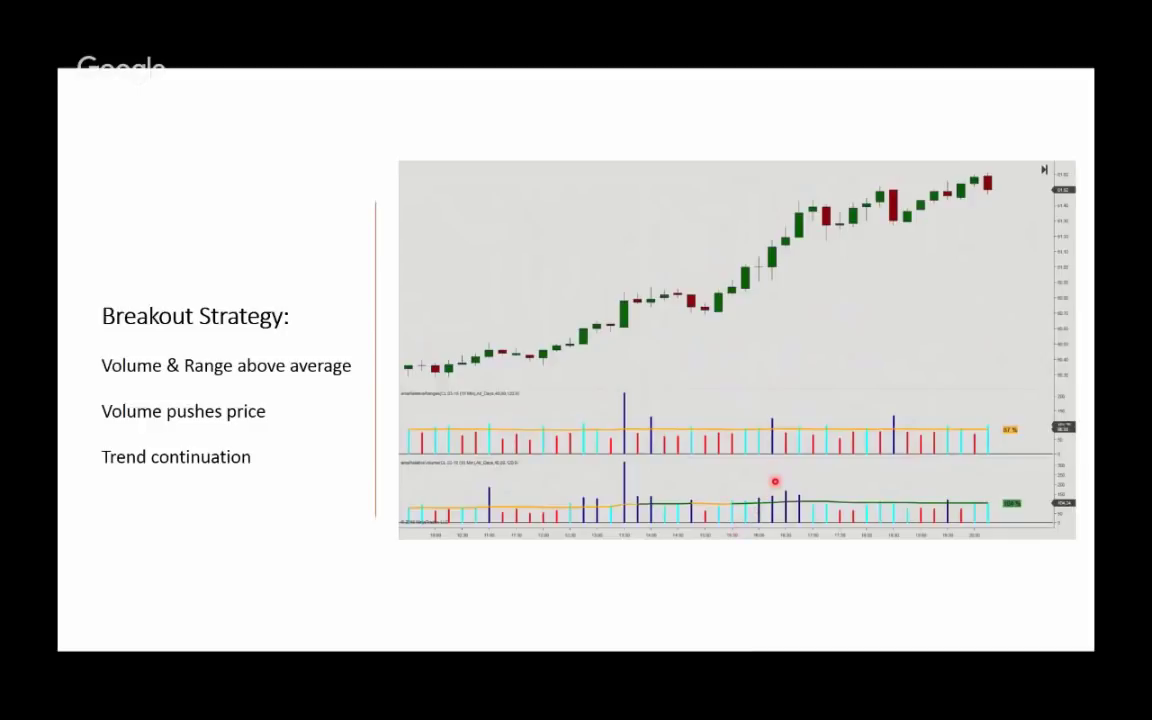
mouse_move(784, 432)
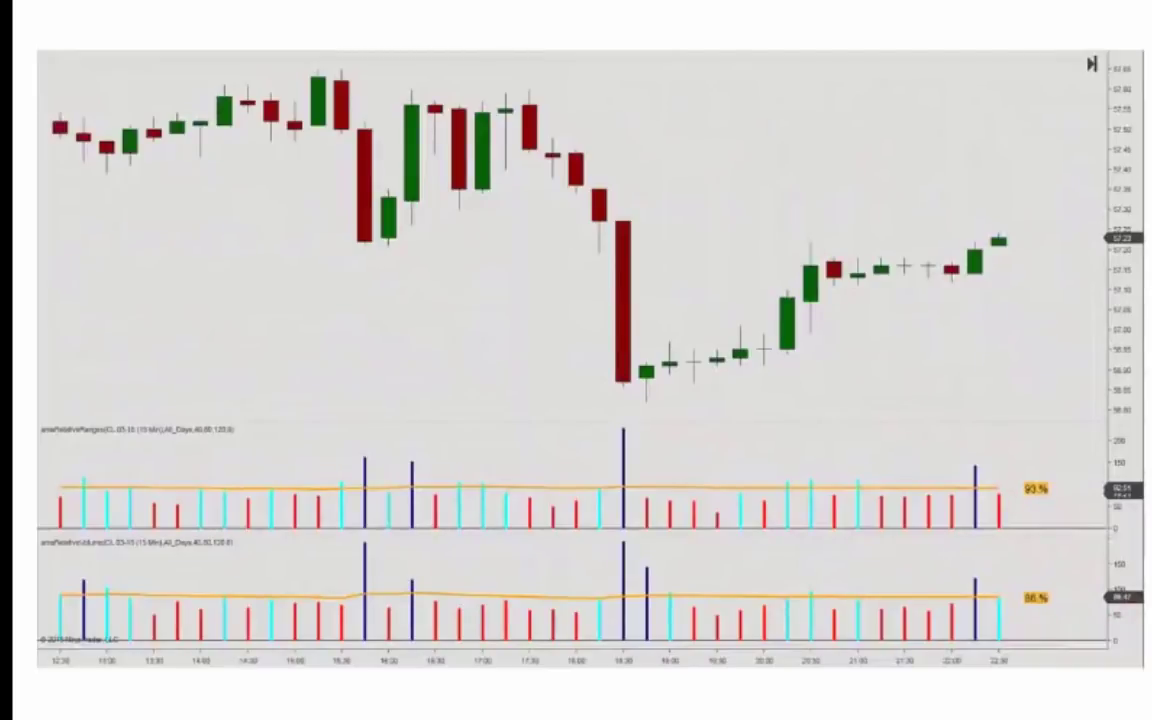
left_click(660, 428)
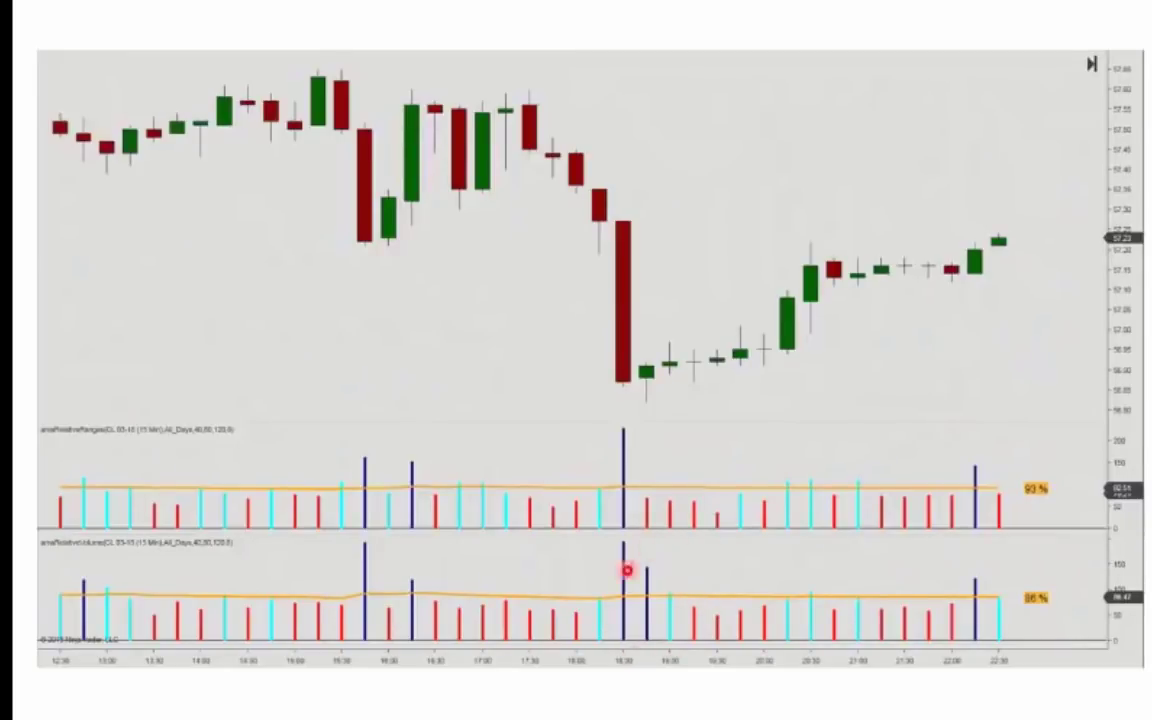
mouse_move(682, 620)
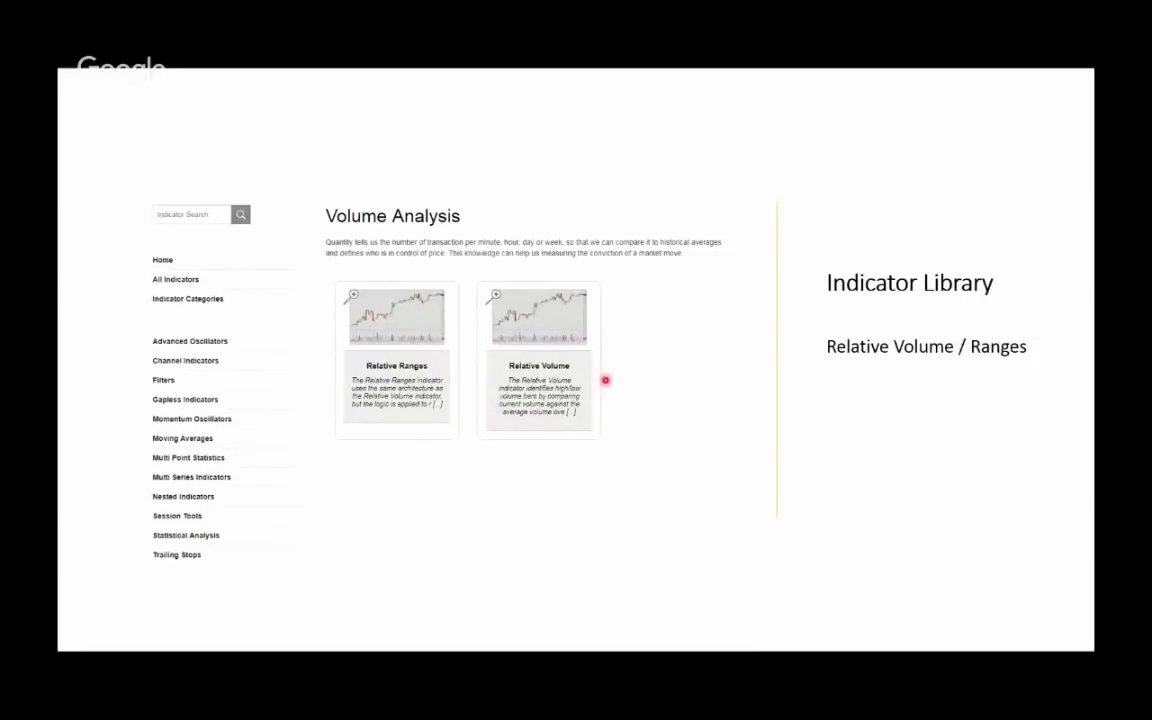
mouse_move(504, 190)
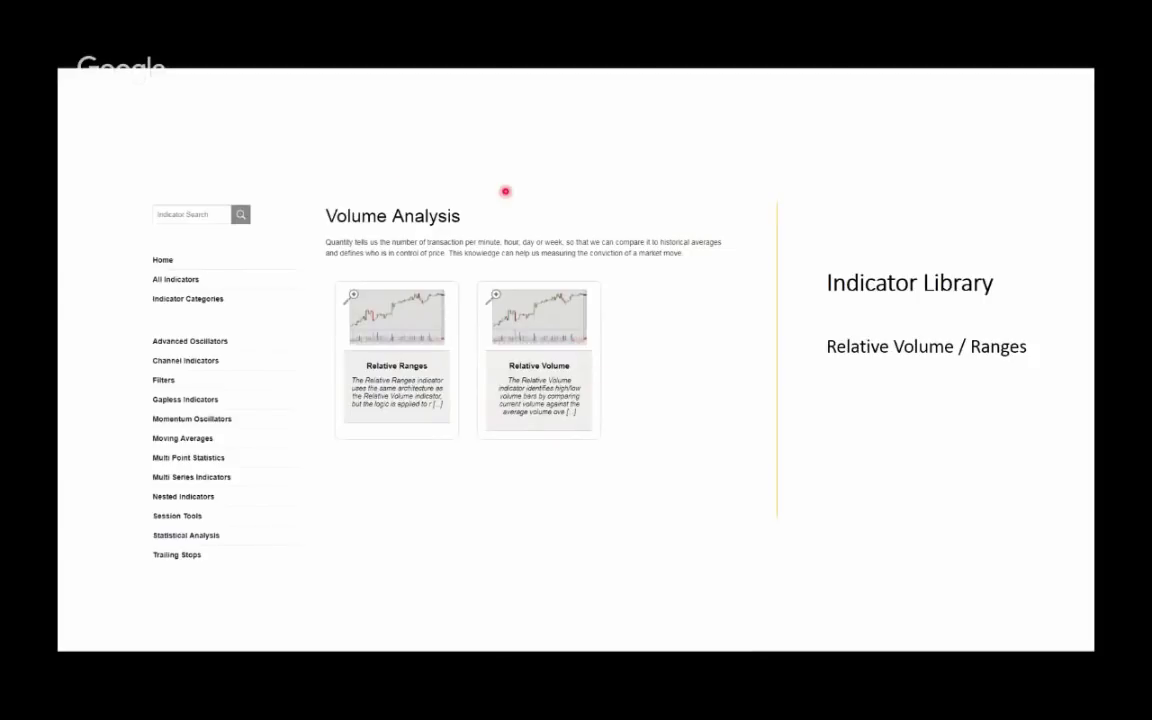